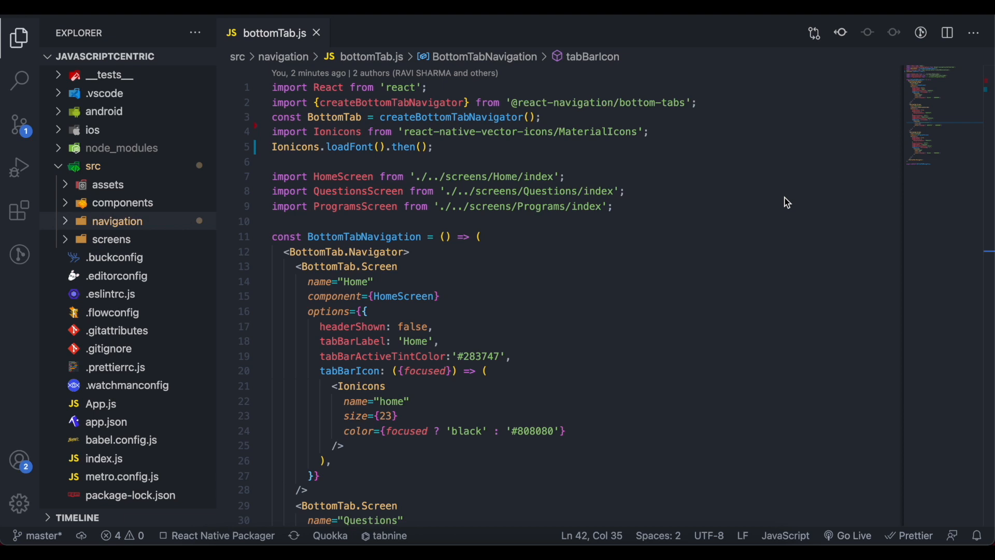
mouse_move(542, 267)
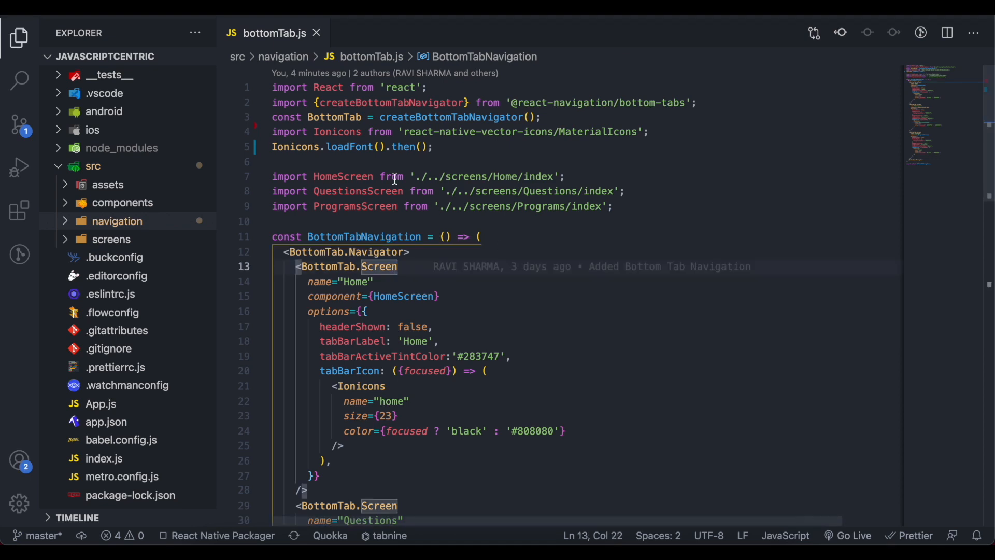
mouse_move(409, 174)
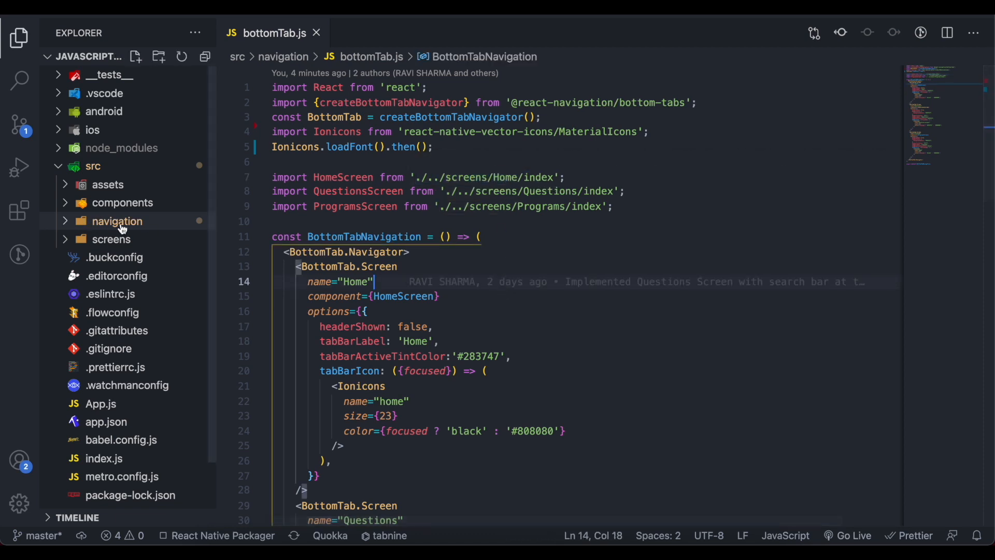
Step: Browse the screens and src folders in the Explorer to check their contents
left_click(112, 239)
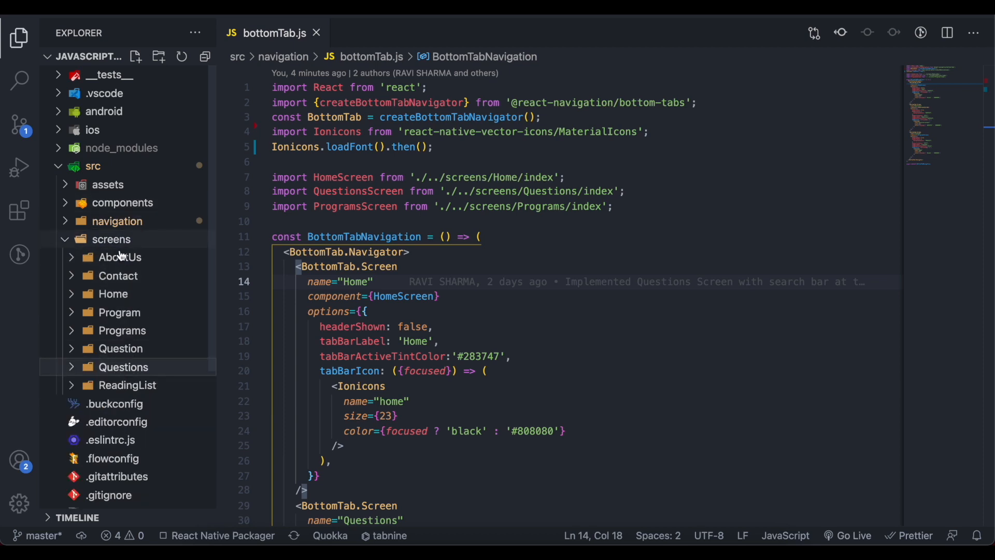
mouse_move(124, 238)
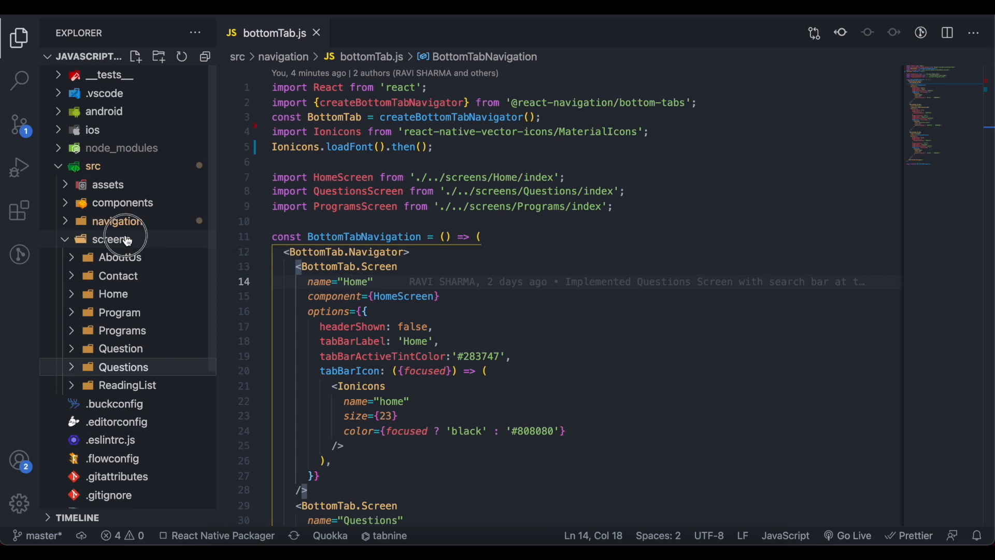
left_click(109, 239)
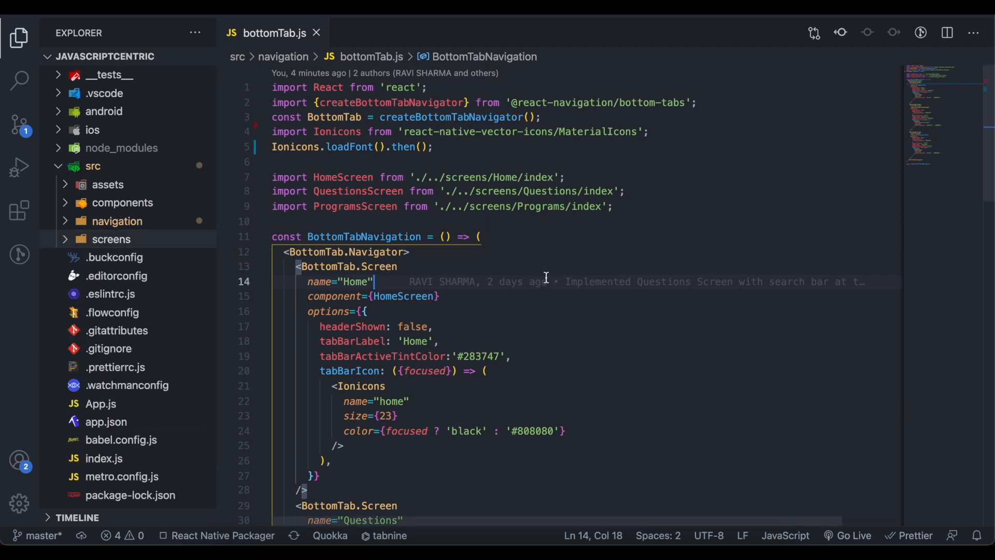
mouse_move(525, 266)
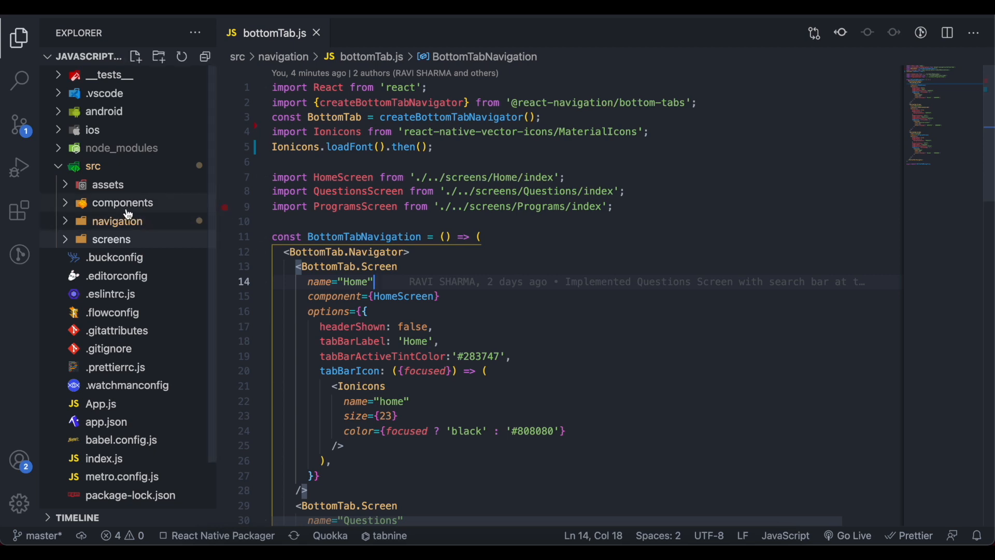
mouse_move(126, 209)
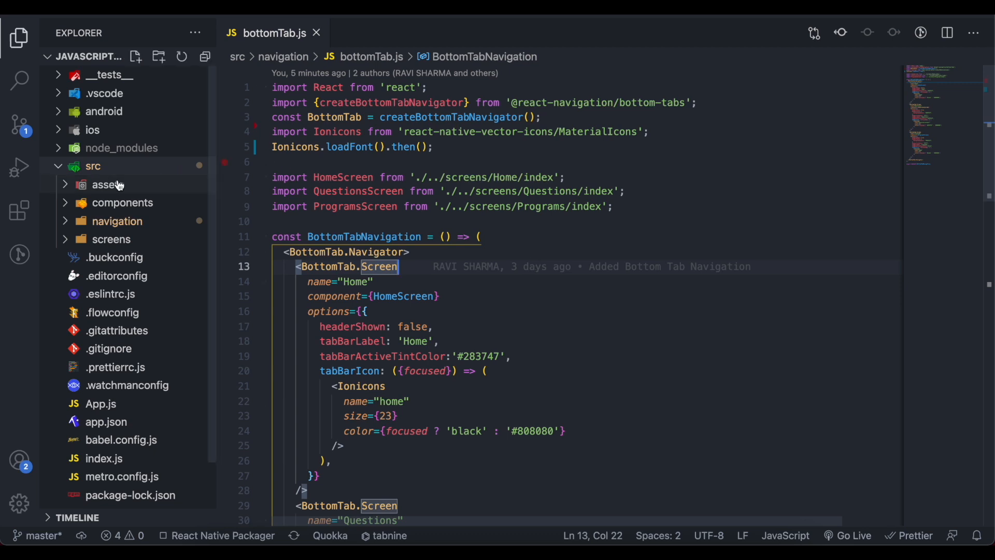
left_click(93, 166)
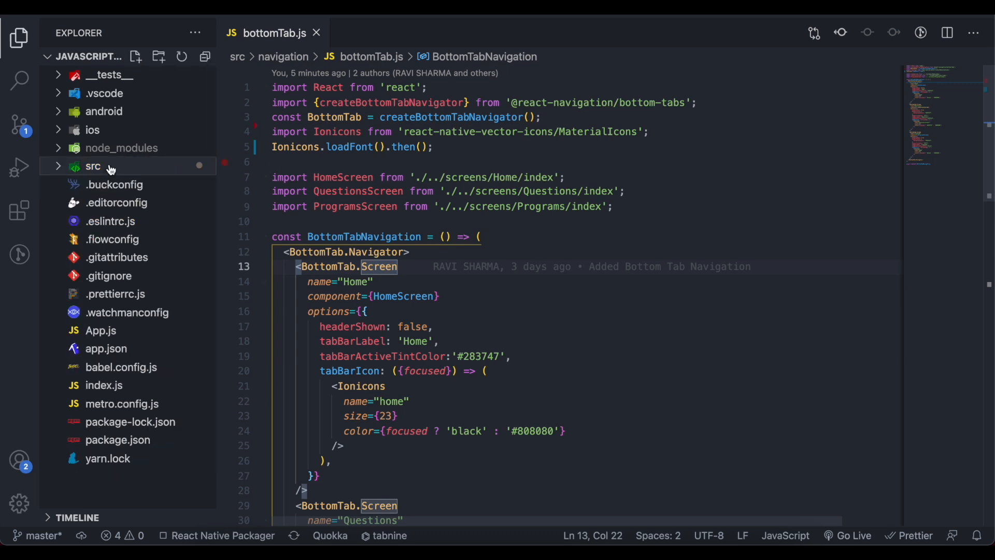
left_click(93, 166)
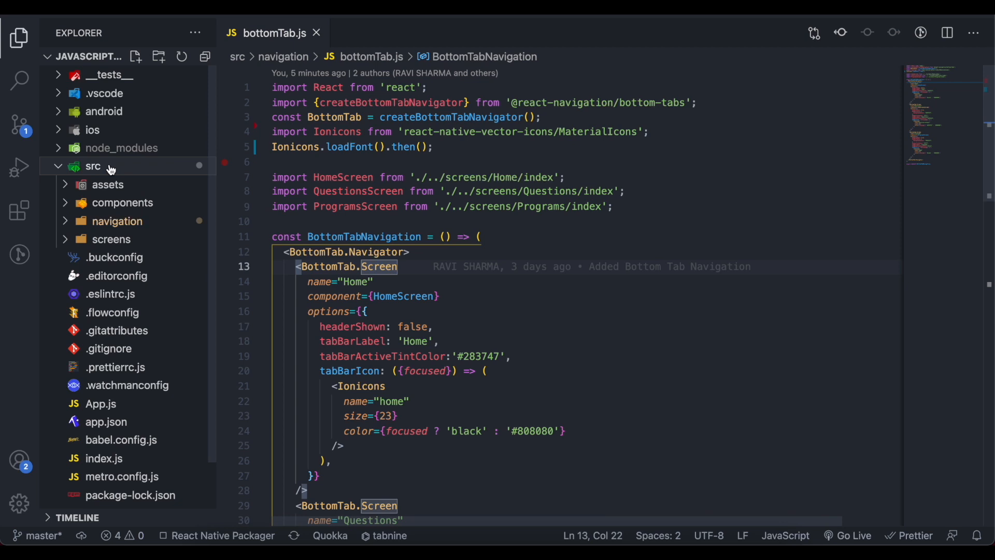
Step: Create a new empty package.json file inside the src folder
left_click(136, 57)
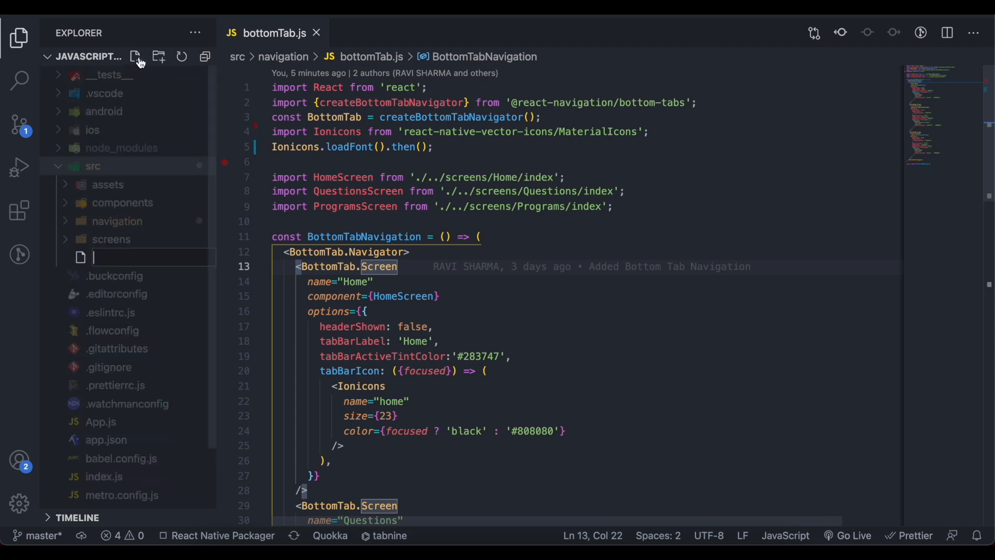
type("package.json")
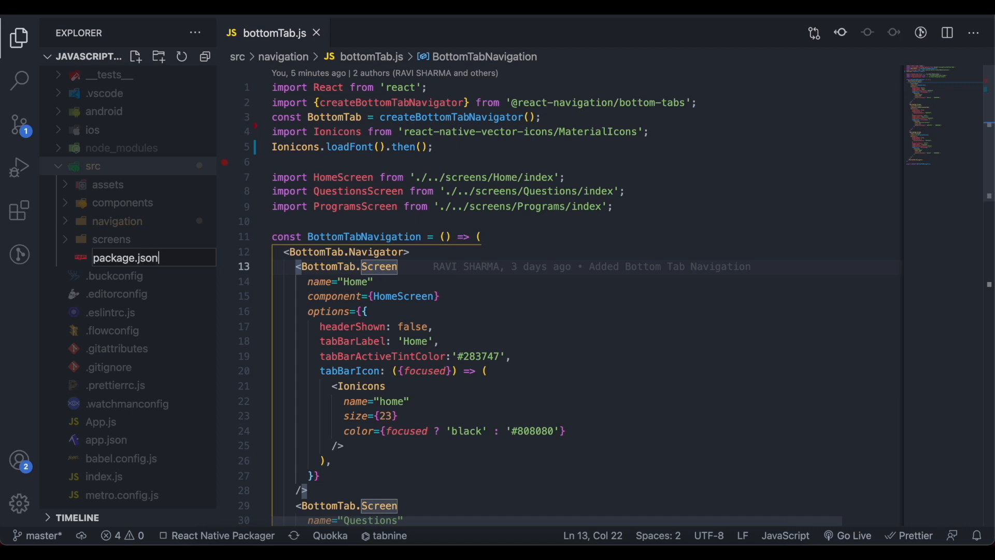
key("Enter")
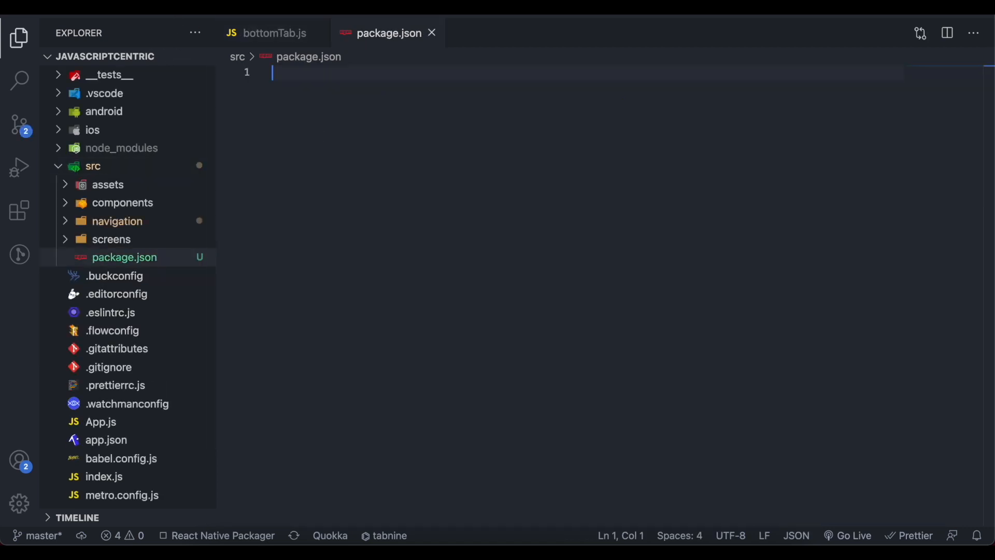
Step: Write { "name": "src" } in the src package.json
type("{")
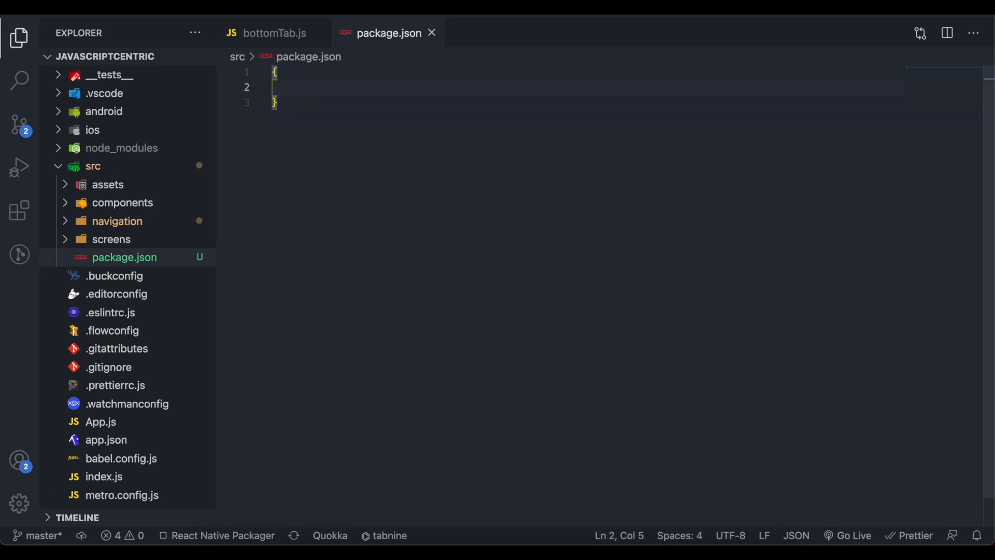
type("\"name\"")
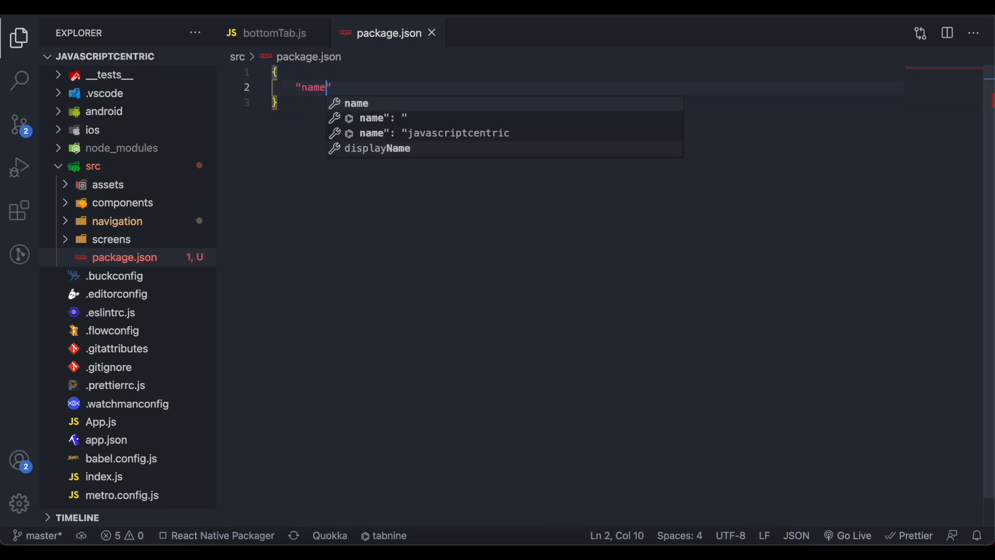
type(":\"\"")
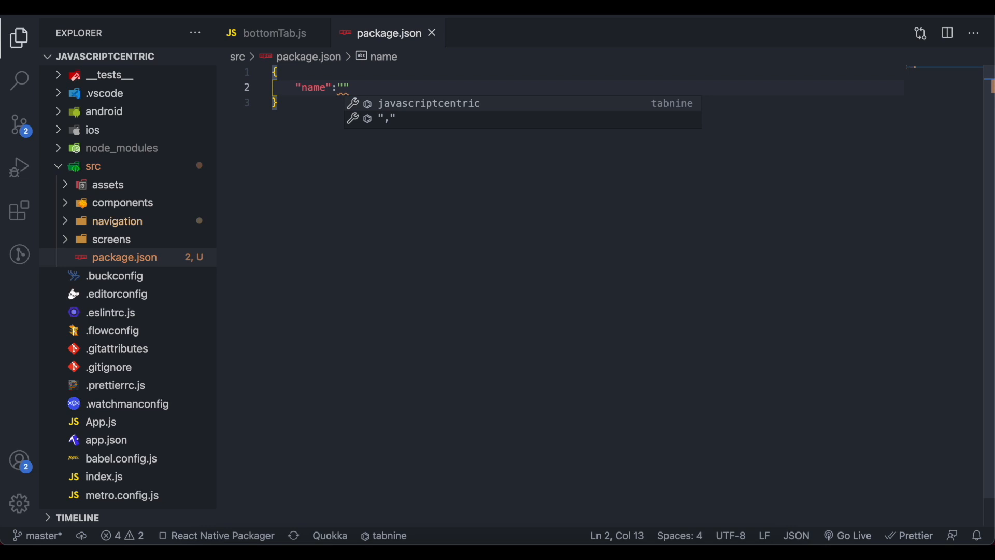
type("src")
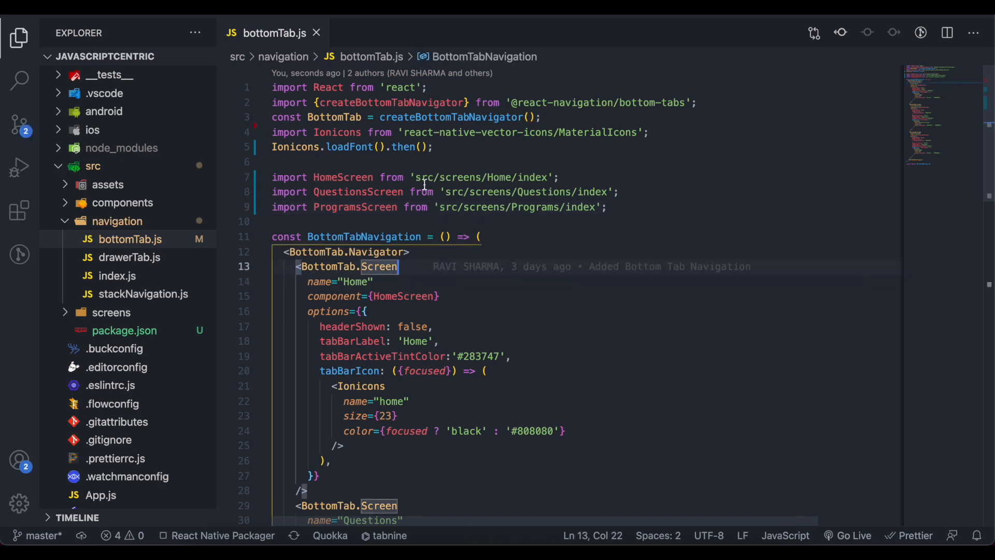
Step: Review the 'src/screens/...' import prefix of HomeScreen in bottomTab.js
double_click(429, 177)
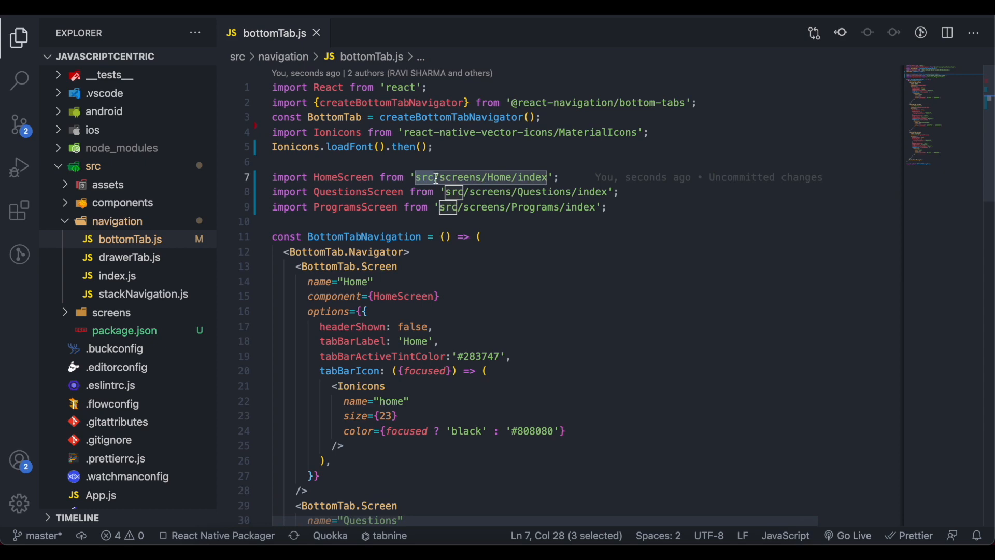
left_click(460, 177)
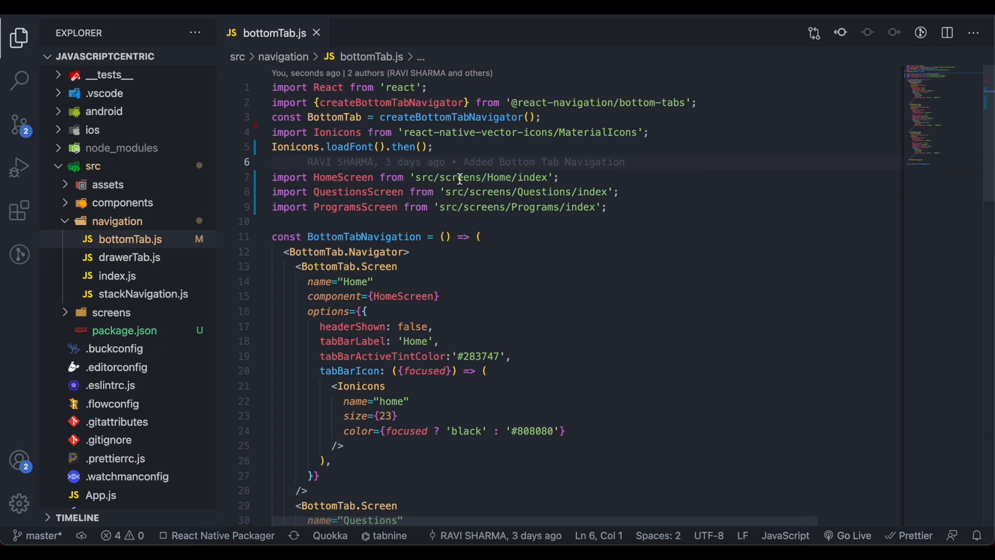
mouse_move(463, 249)
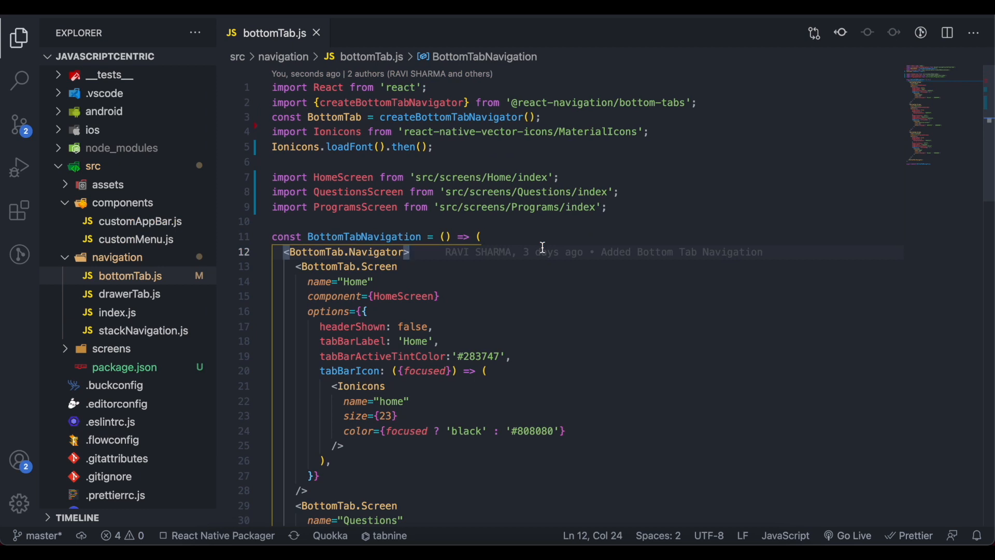
mouse_move(510, 214)
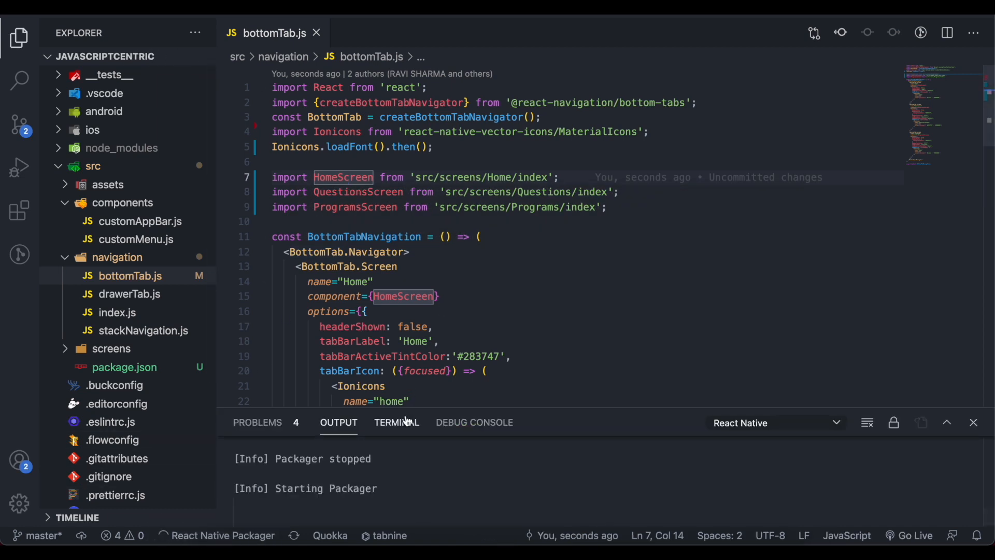
Step: Run npx react-native run-ios in the terminal to launch the app in the iOS simulator
left_click(396, 423)
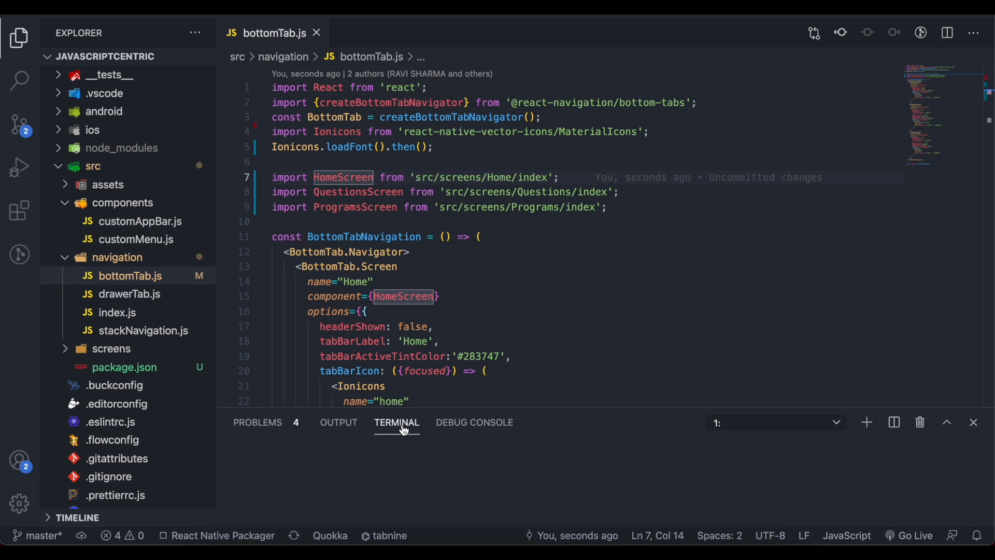
type("npx r")
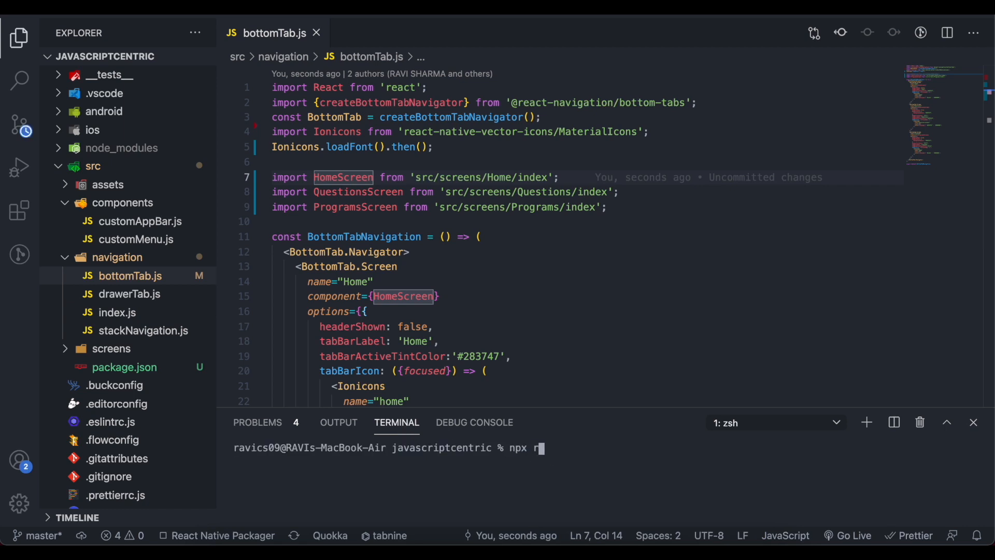
type("eact-native")
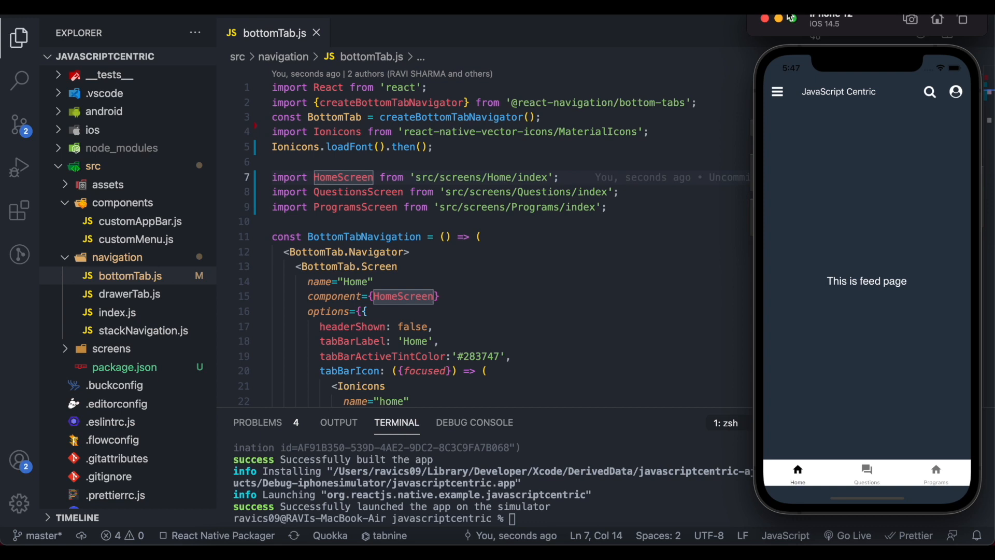
mouse_move(844, 155)
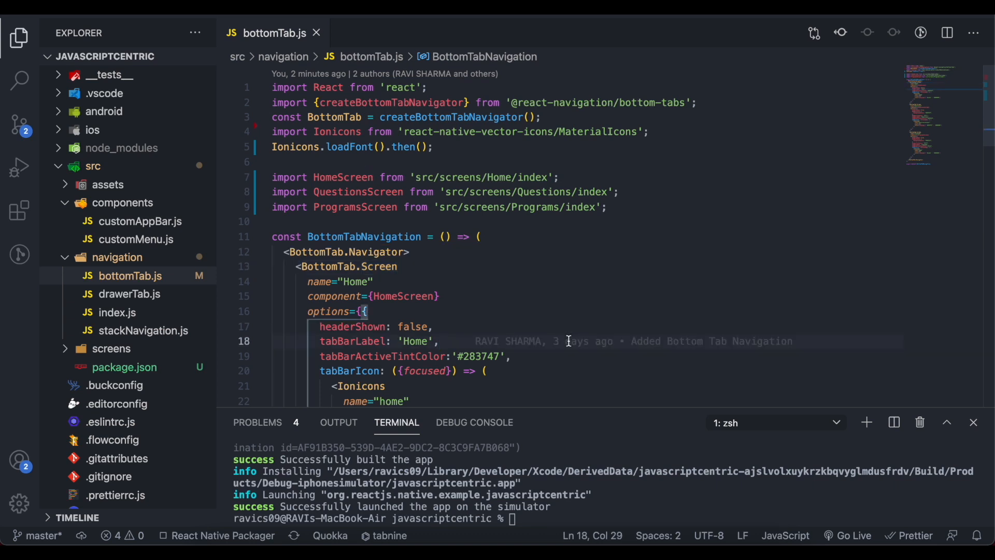
left_click(636, 192)
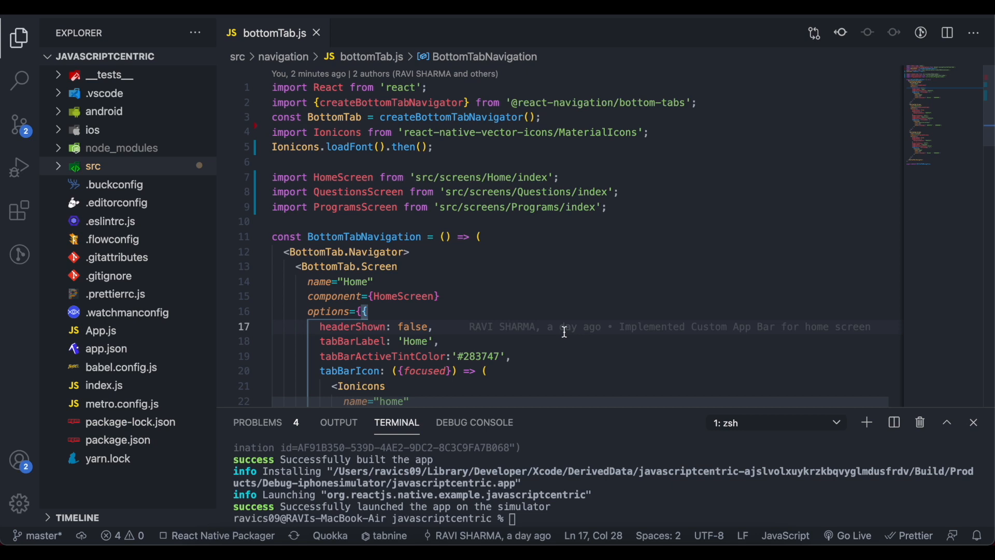
Step: Re-expand the src folder in the Explorer to bring its package.json into view
left_click(94, 166)
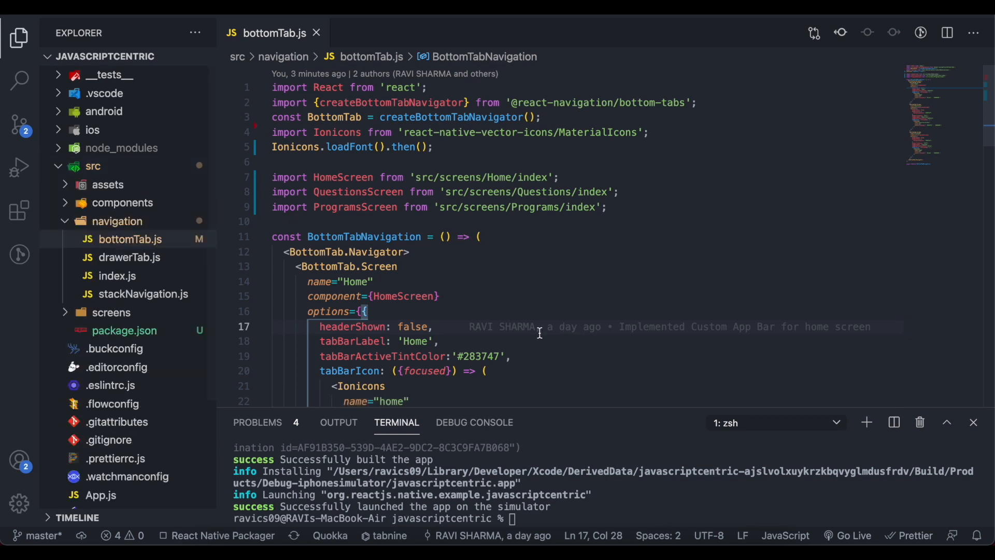
mouse_move(125, 374)
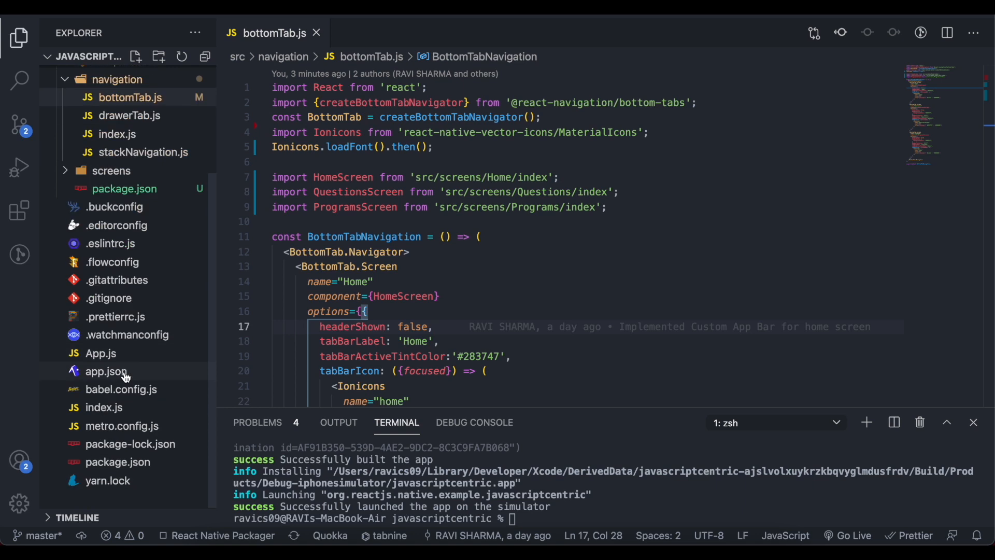
mouse_move(95, 402)
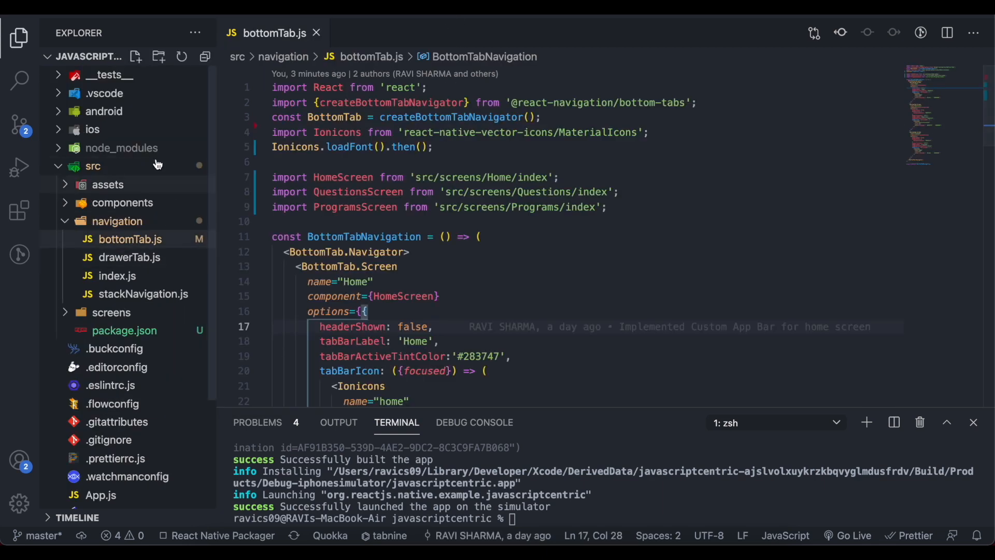
mouse_move(116, 221)
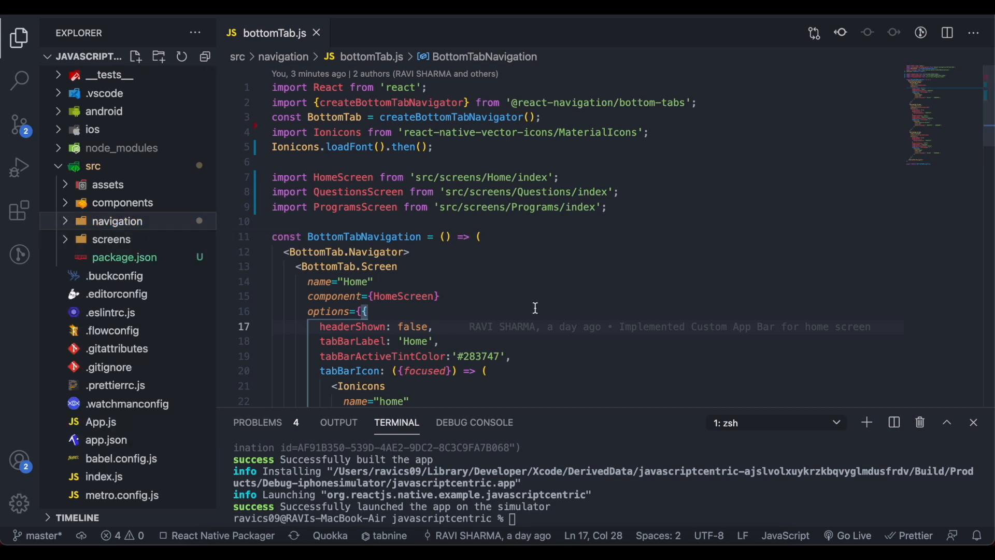
Step: Open src/package.json showing its name declared as "src"
left_click(125, 257)
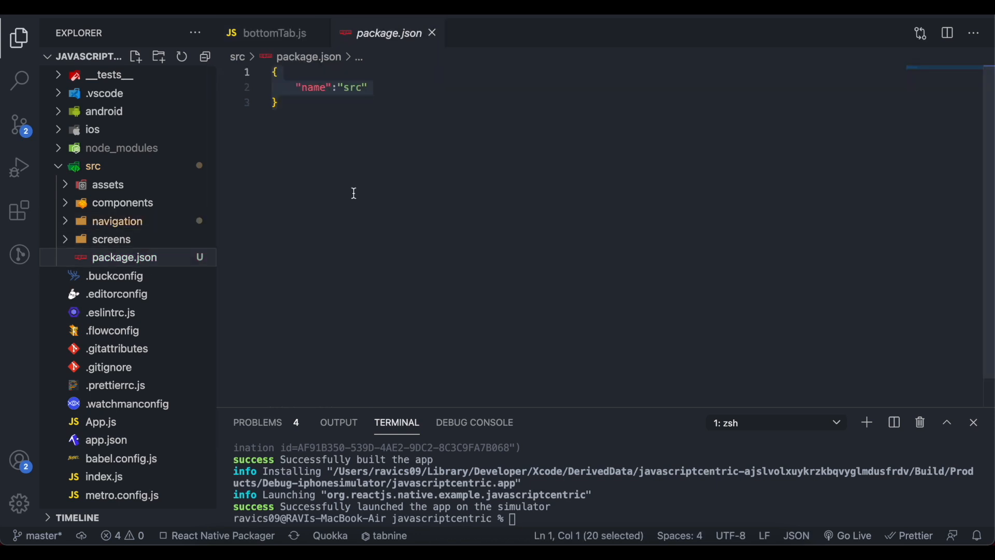
left_click(277, 102)
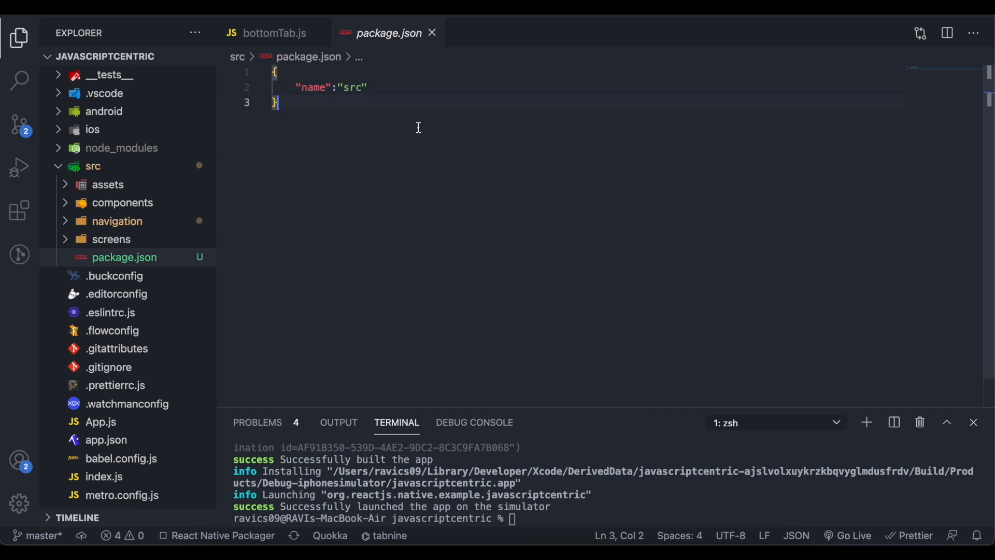
mouse_move(594, 330)
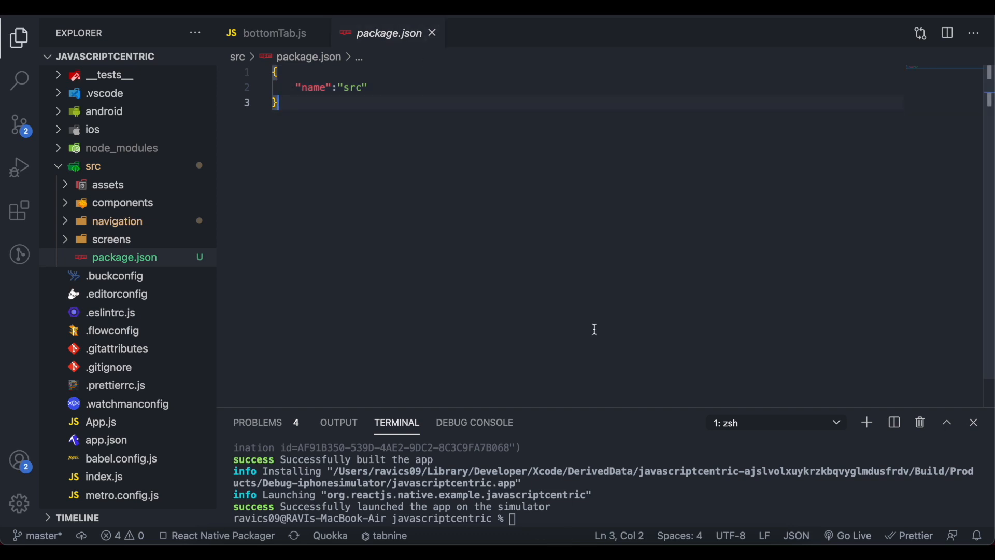